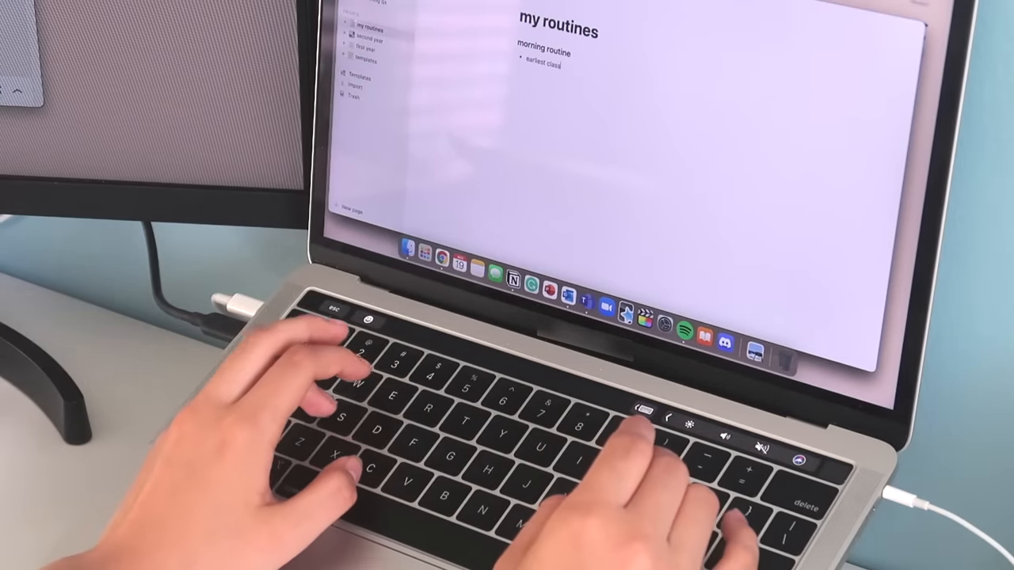
text(: 6:30am)
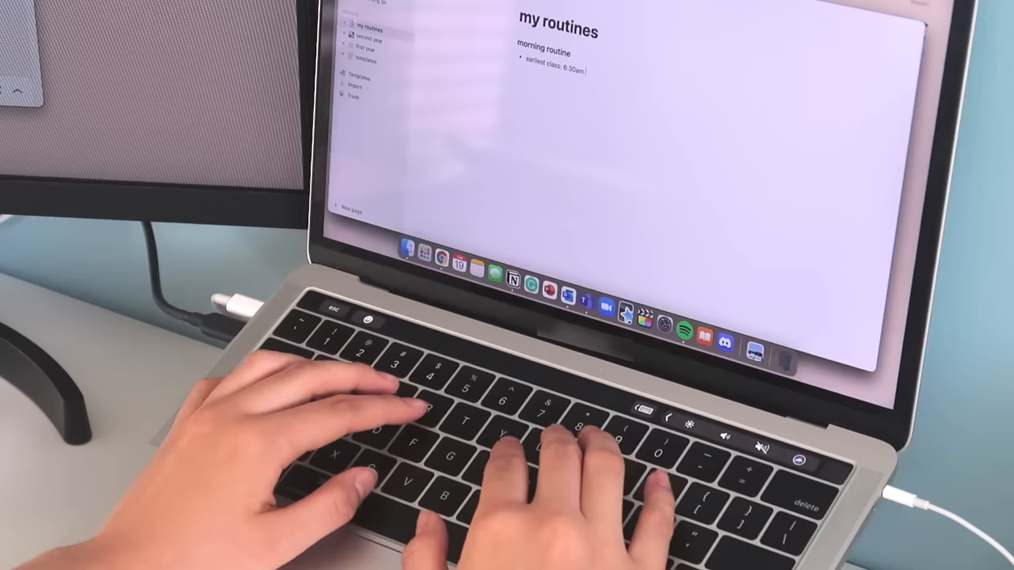
text(PST)
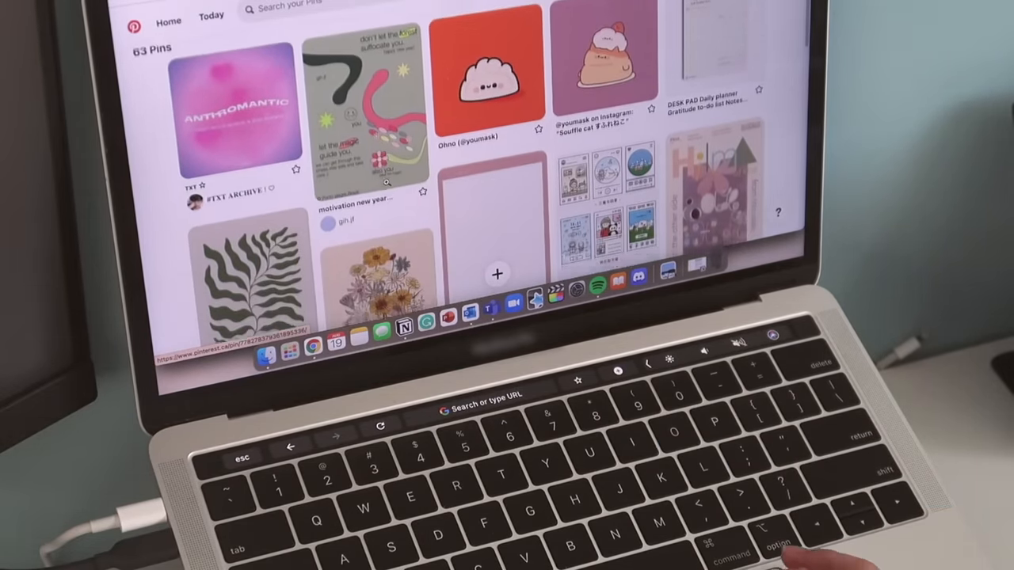
scroll(down, 3)
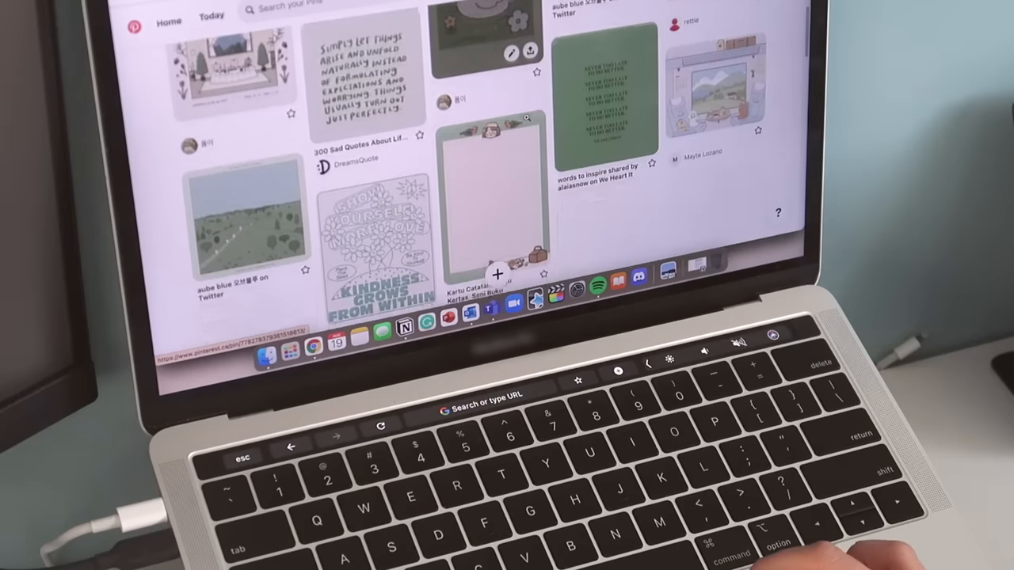
scroll(down, 3)
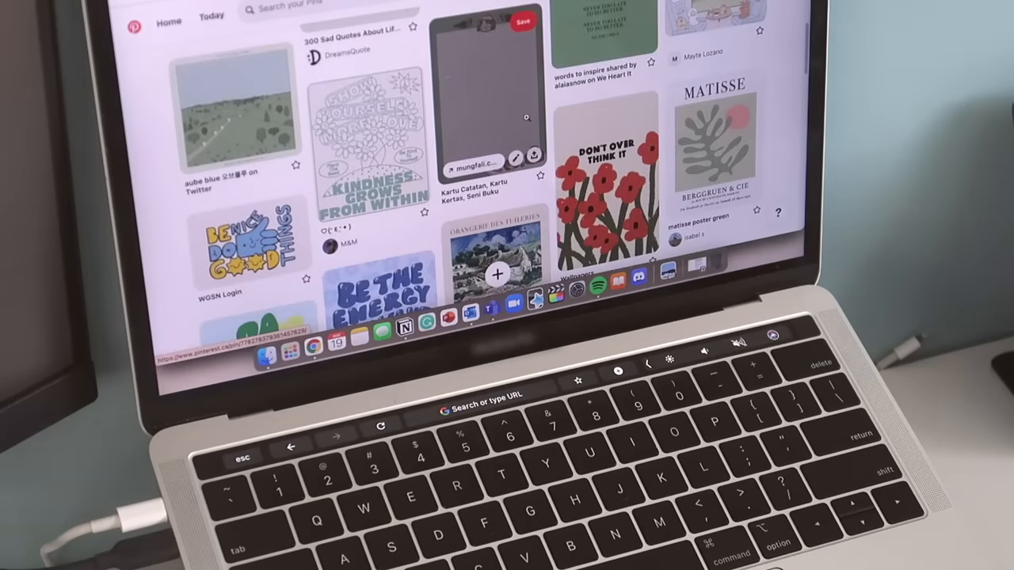
scroll(down, 3)
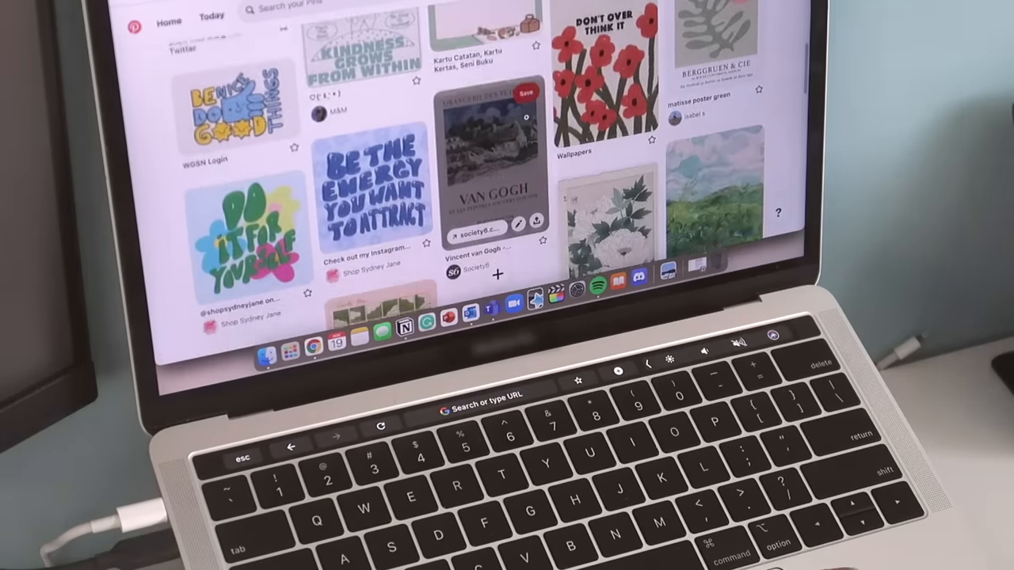
scroll(down, 3)
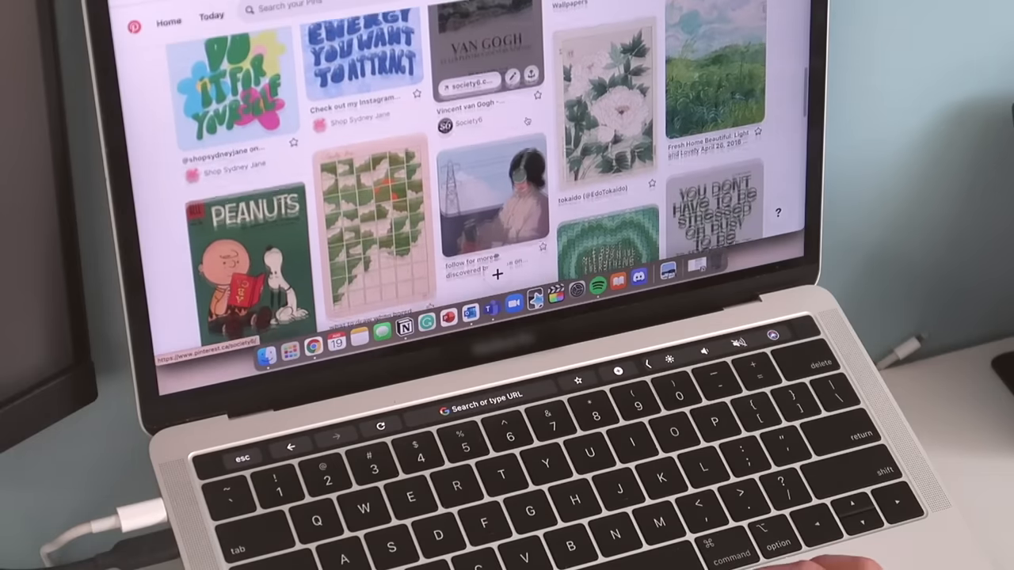
scroll(down, 3)
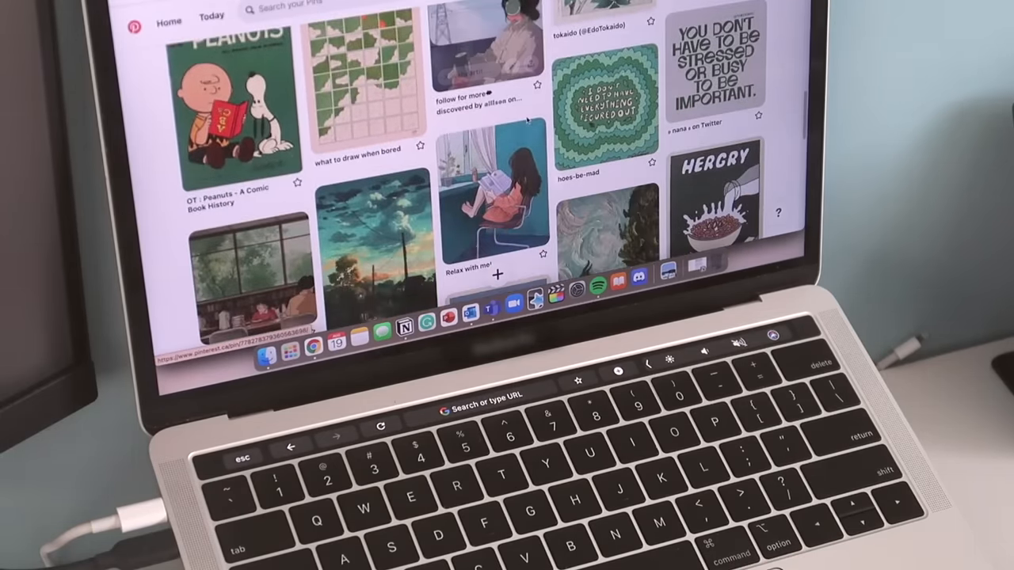
scroll(down, 3)
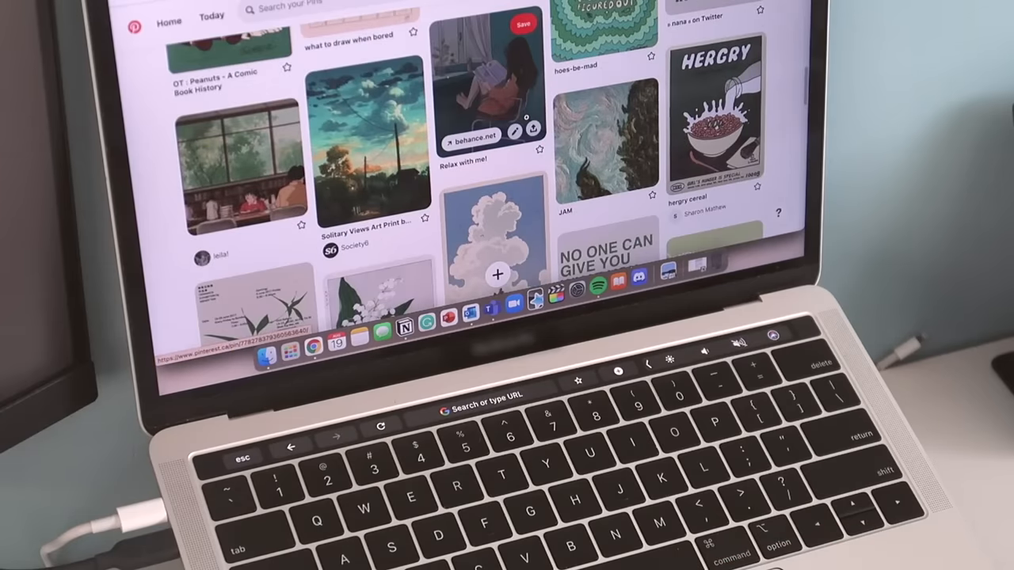
scroll(down, 3)
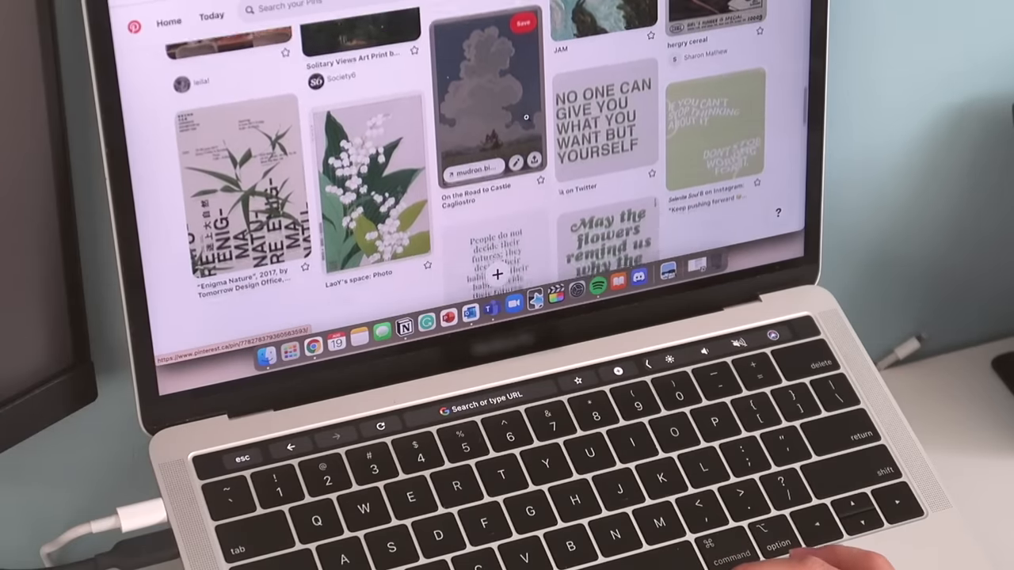
scroll(down, 3)
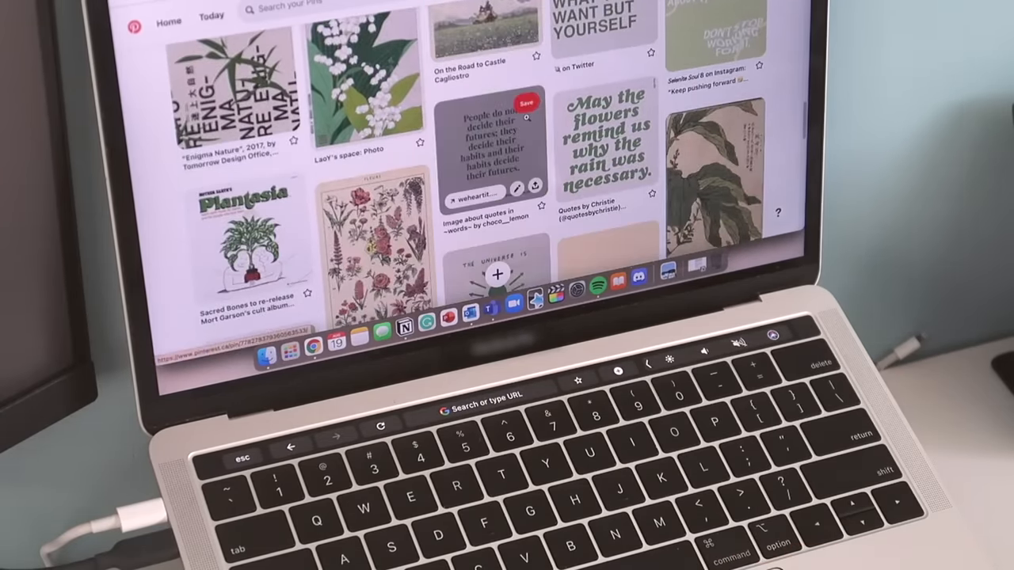